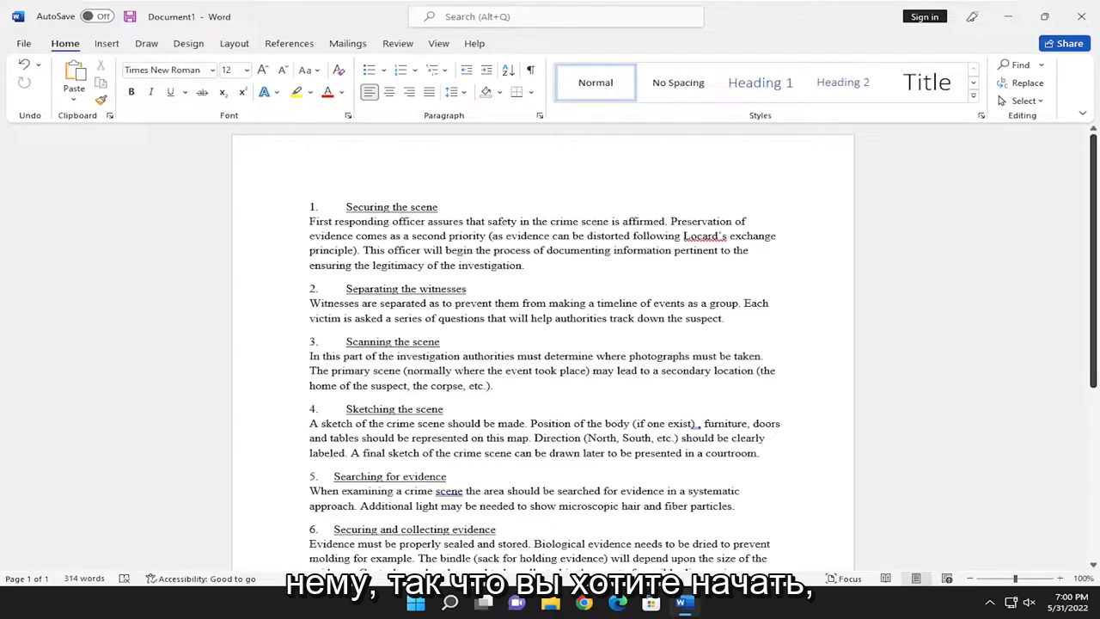
- Turn on Track Changes from the Review tab and place the cursor after the second heading
{"action": "left_click", "coordinate": [397, 43]}
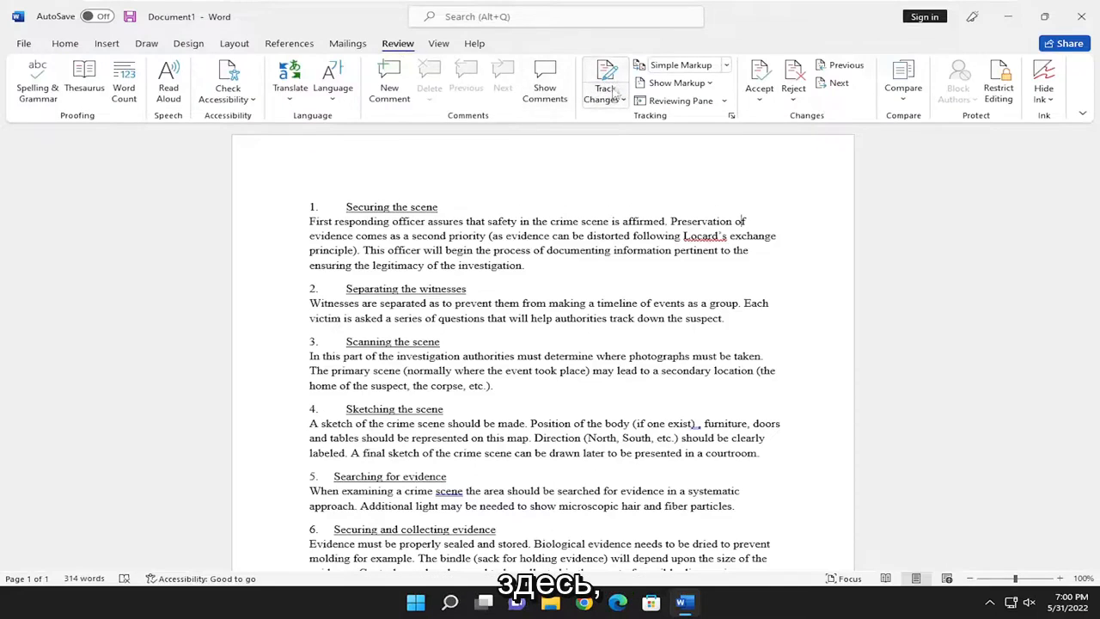
{"action": "mouse_move", "coordinate": [604, 77]}
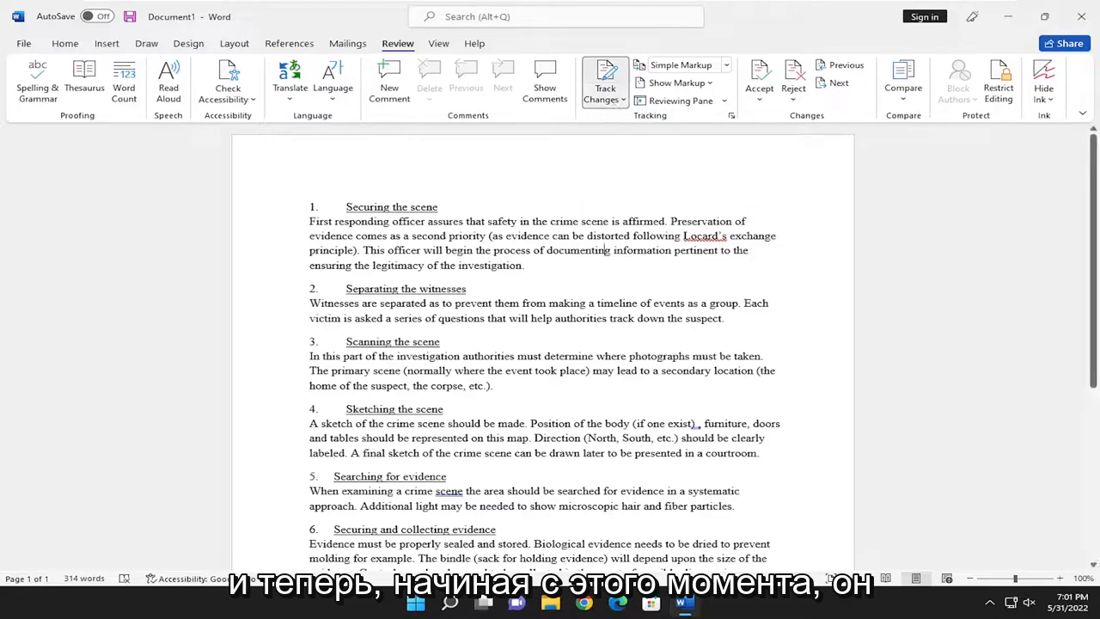
{"action": "left_click", "coordinate": [469, 288]}
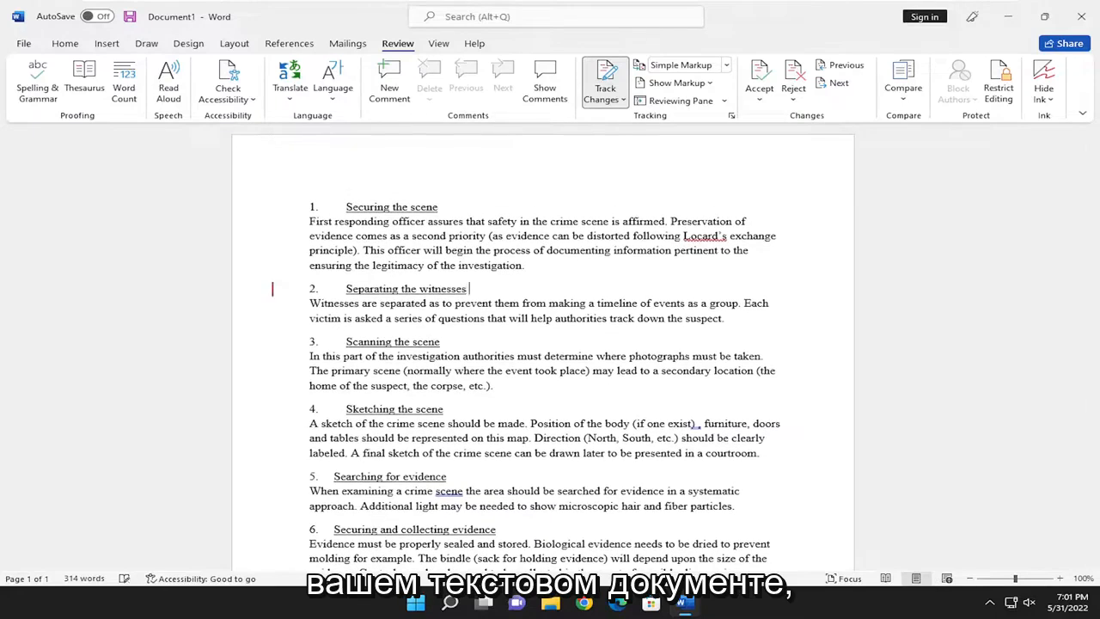
- Insert 'your document' after the 'Separating the witnesses' heading as a tracked change
{"action": "type", "text": "your document"}
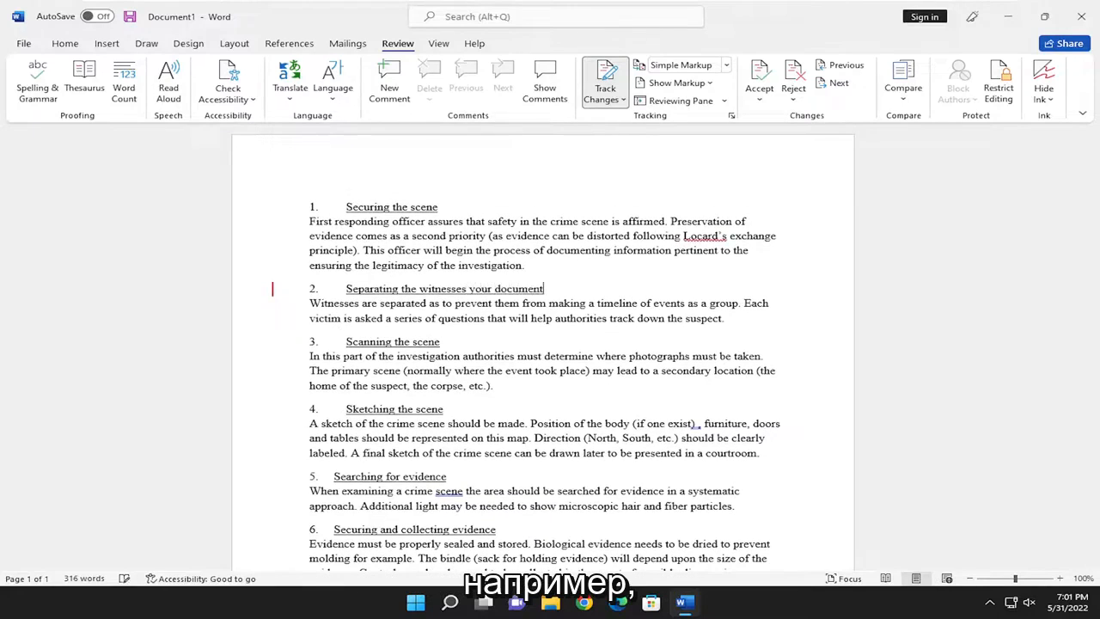
{"action": "left_click", "coordinate": [604, 82]}
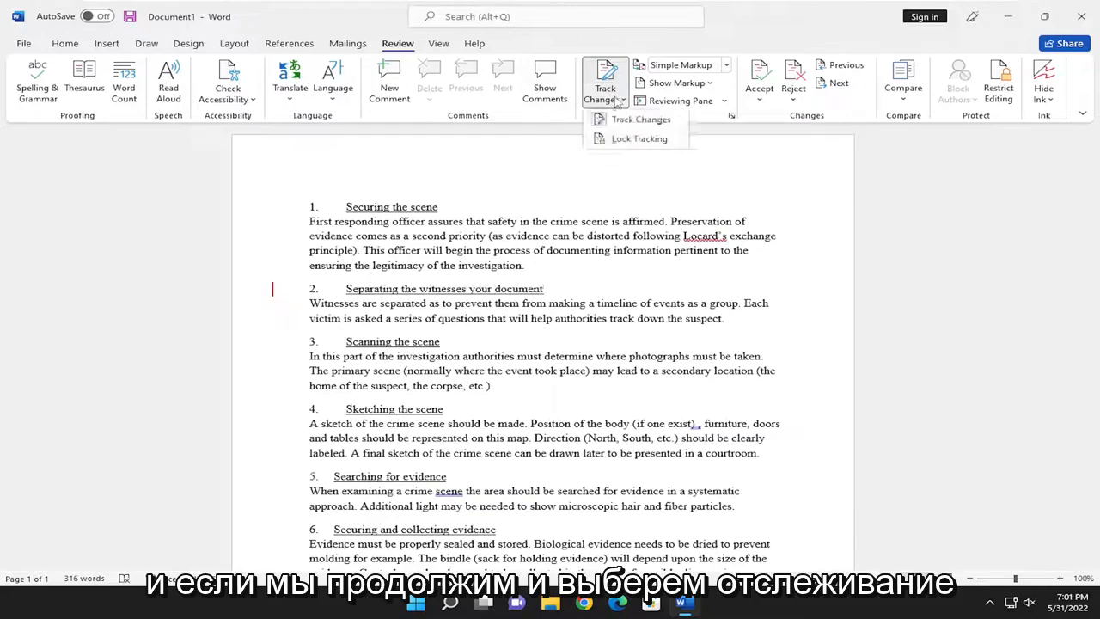
{"action": "left_click", "coordinate": [640, 118]}
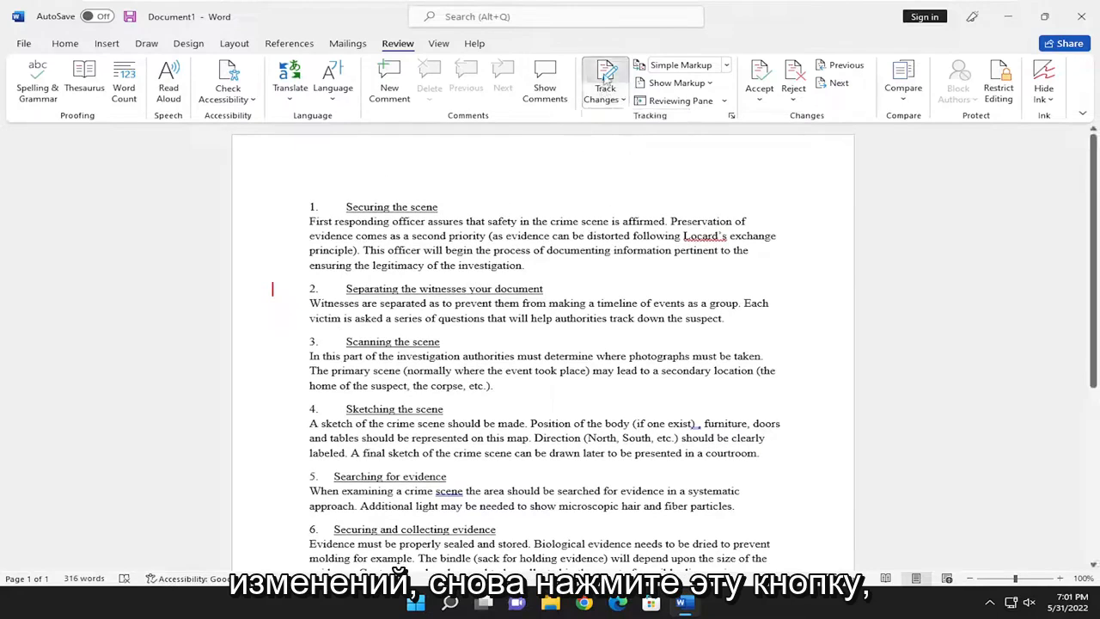
- Switch Track Changes off and show All Markup so the red insertion is visible
{"action": "left_click", "coordinate": [605, 77]}
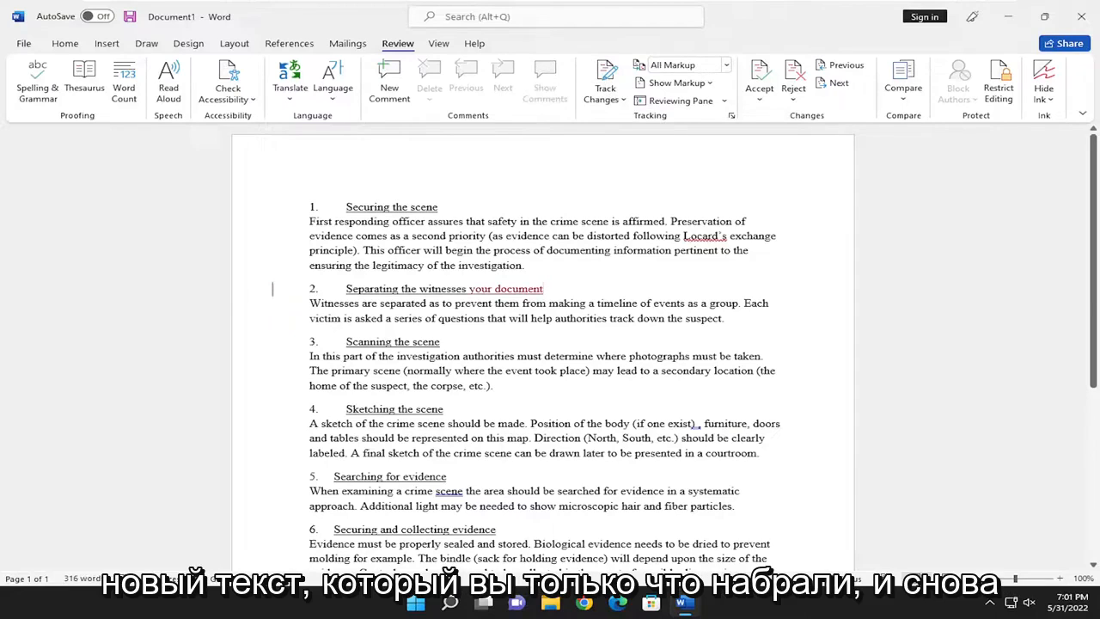
{"action": "left_click", "coordinate": [604, 73]}
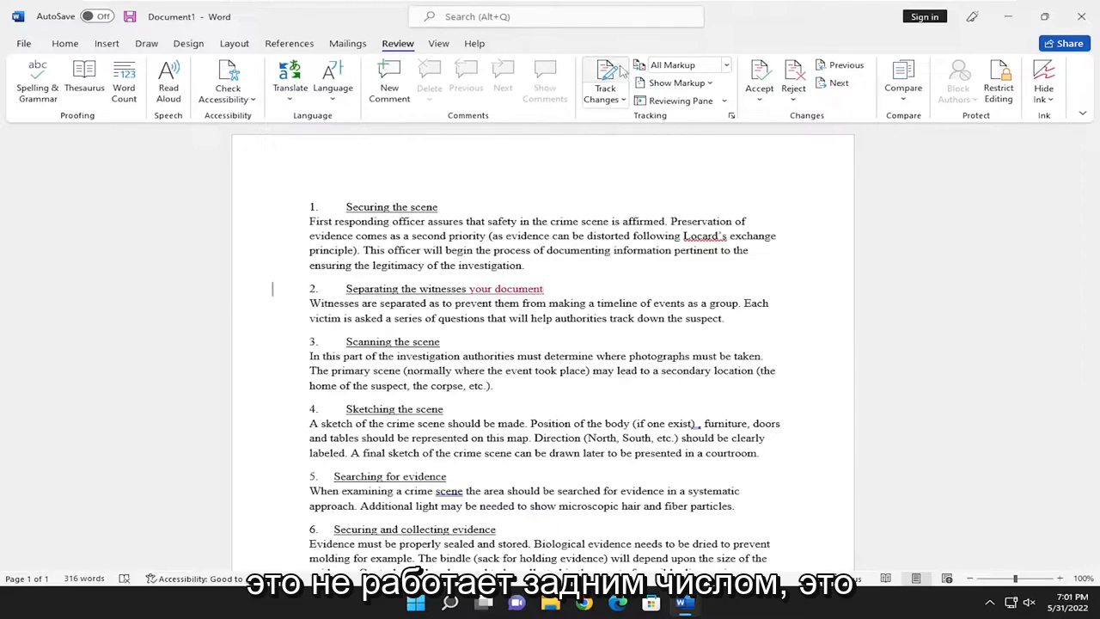